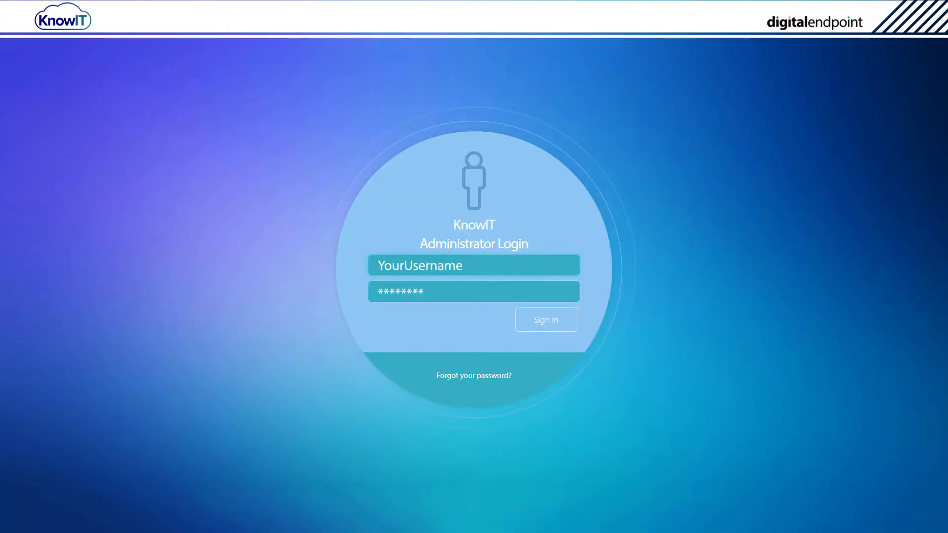
- Sign in as administrator and go to the Tools page via the navigation menu
left_click(545, 319)
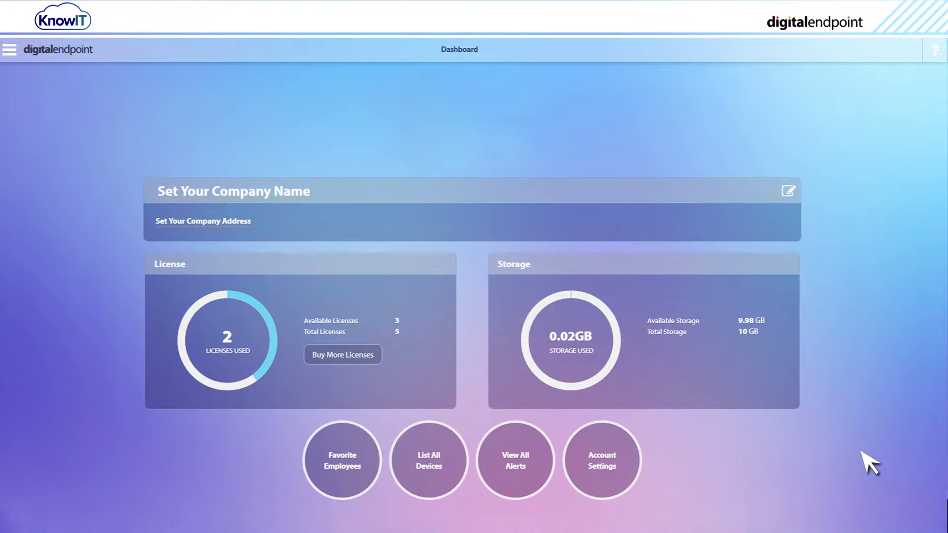
mouse_move(723, 396)
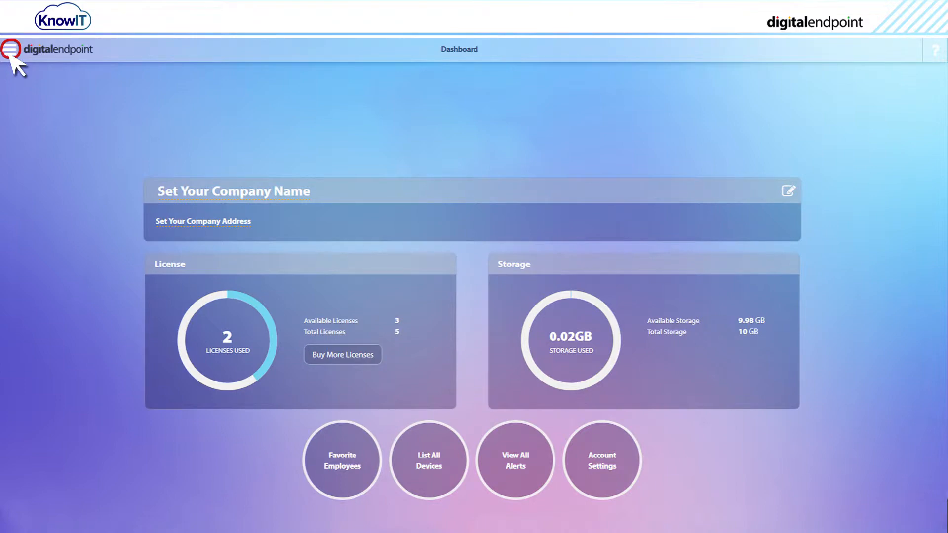
left_click(10, 49)
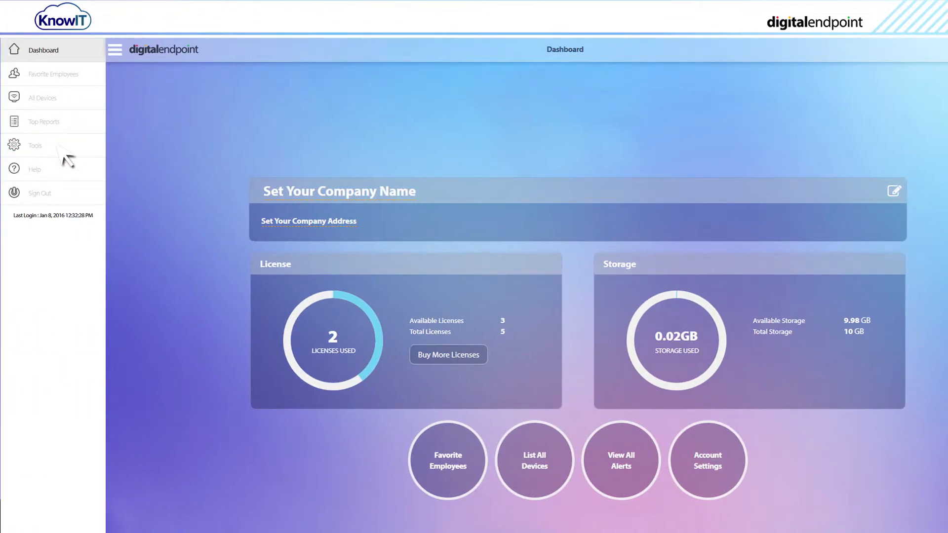
left_click(35, 145)
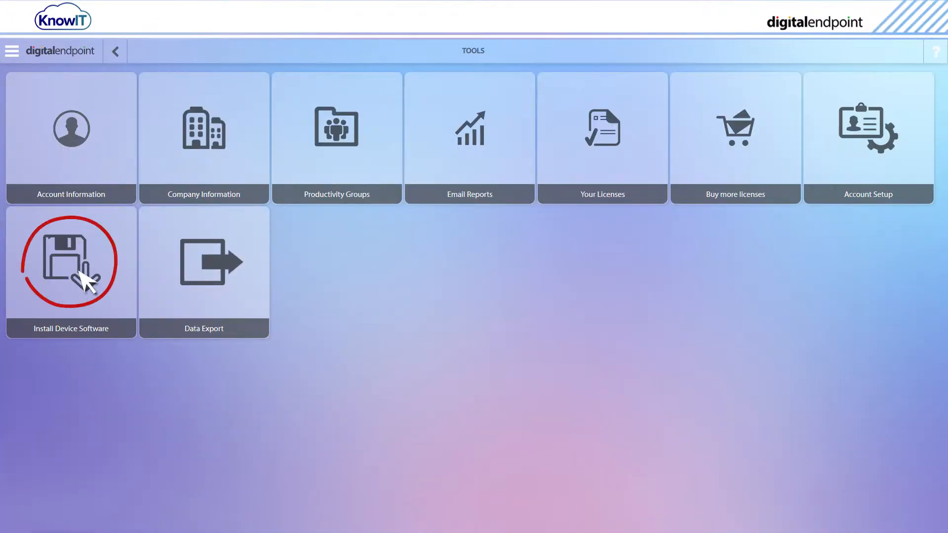
- Start the Device Install Wizard and choose Android as the device platform
left_click(70, 273)
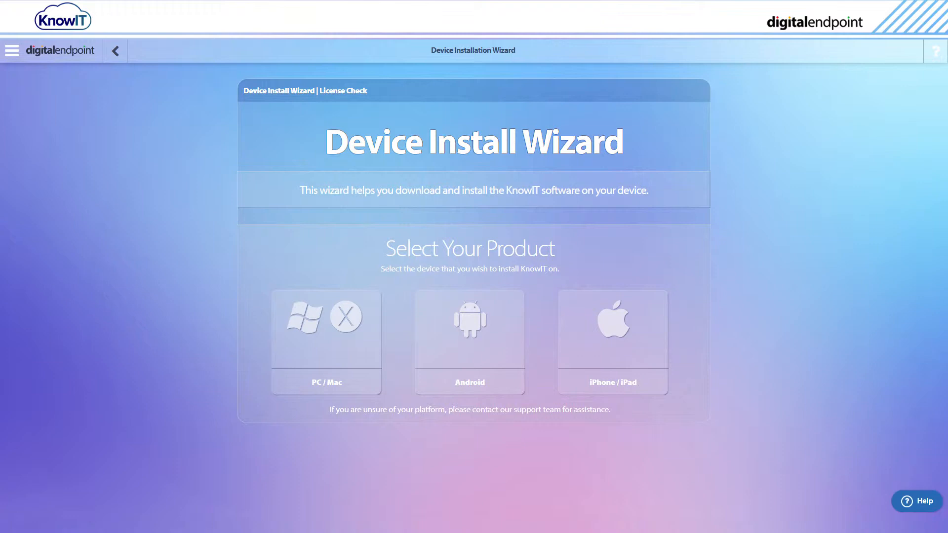
left_click(468, 342)
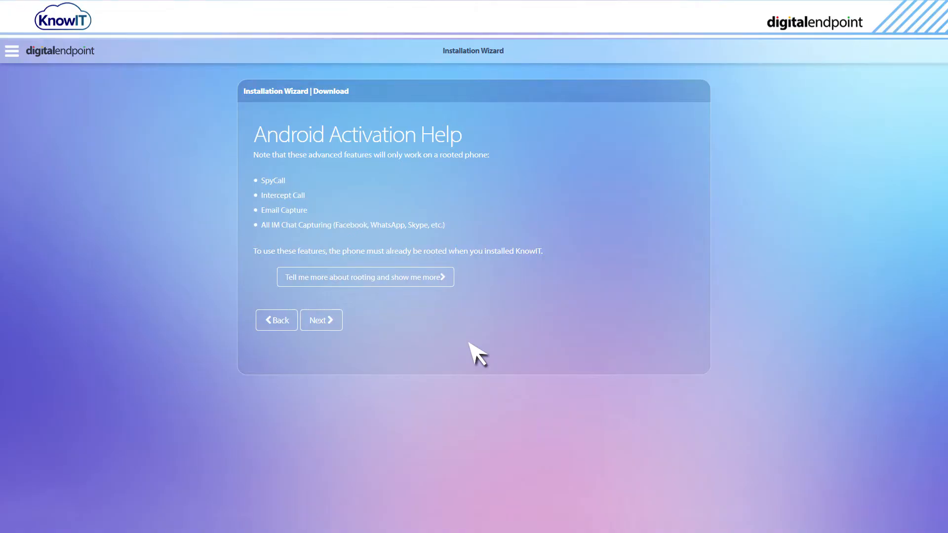
mouse_move(416, 313)
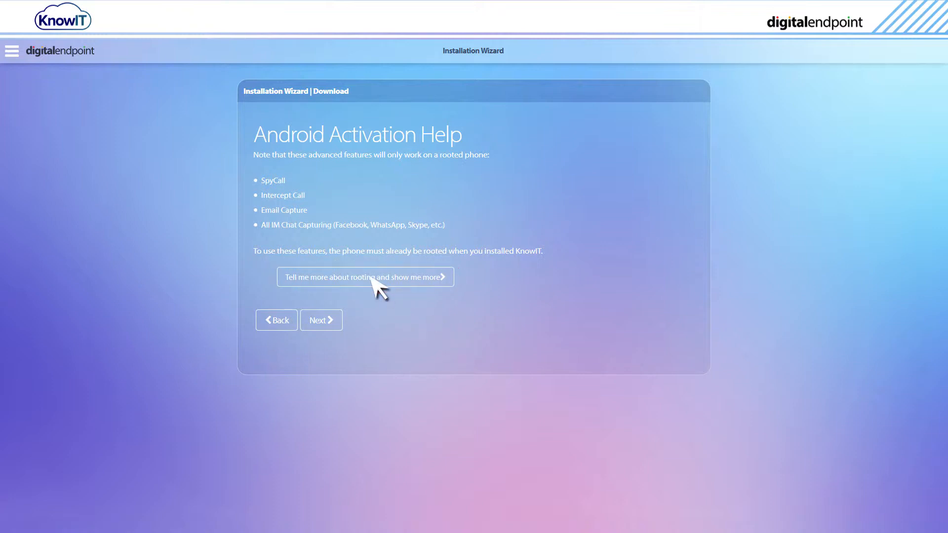
left_click(365, 277)
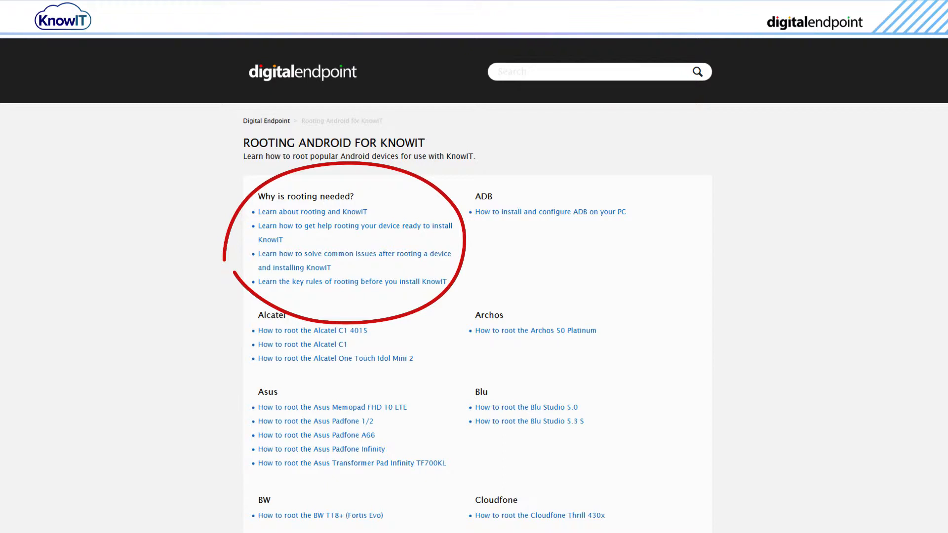
scroll("up", 3)
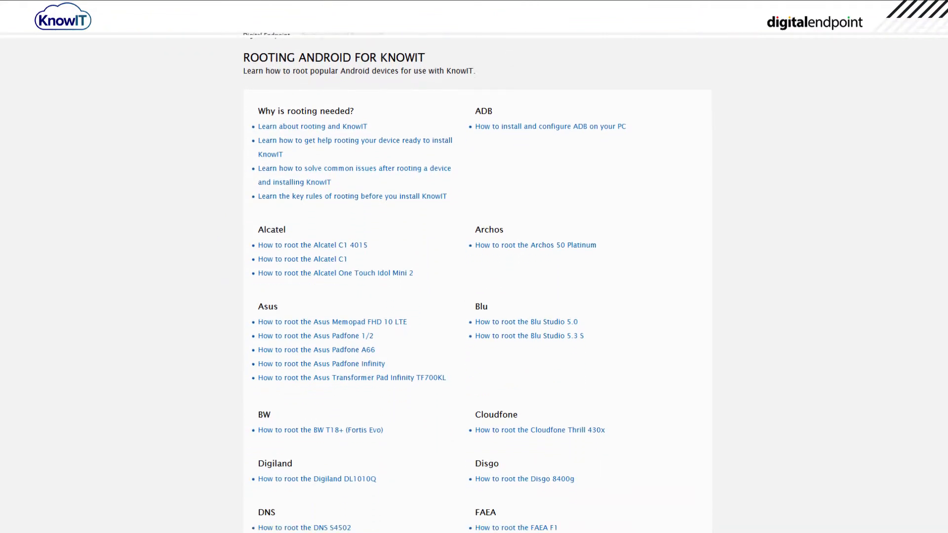
scroll("down", 3)
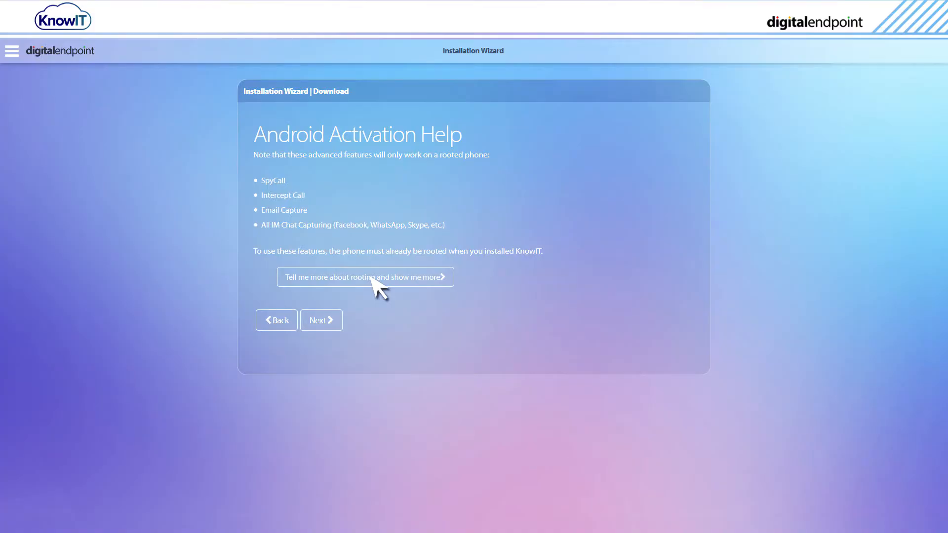
mouse_move(319, 320)
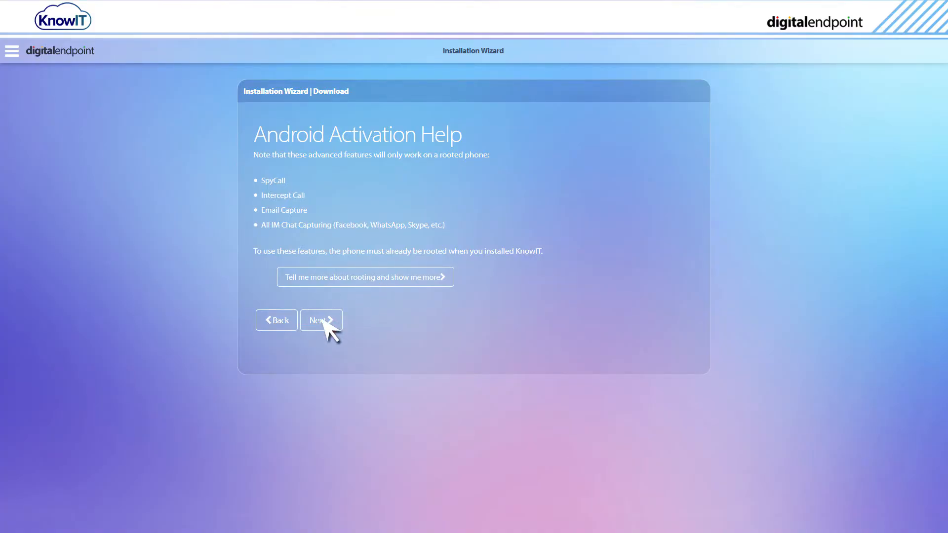
- Advance the Android Activation Help step so the KnowIT APK downloads to the phone
left_click(320, 320)
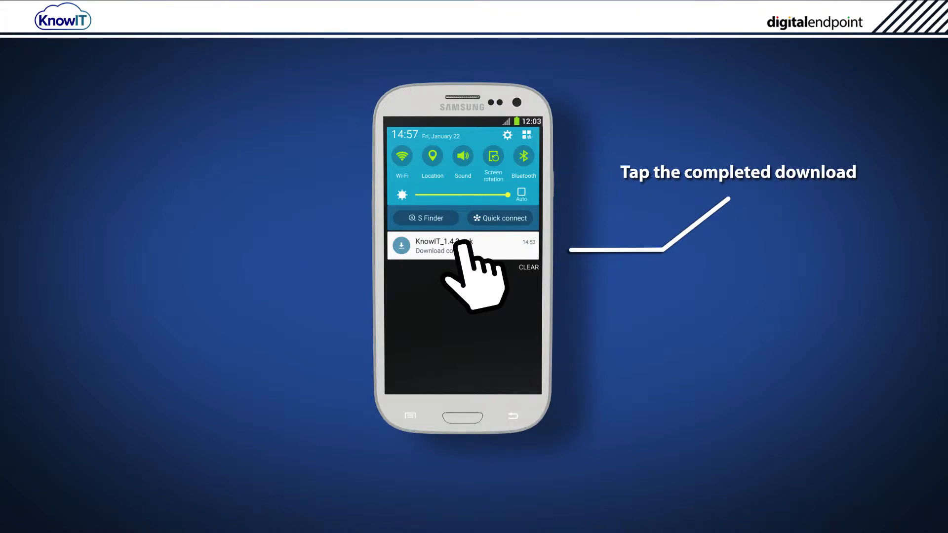
- Open the finished KnowIT download and tick Unknown sources in Security after the install is blocked
left_click(443, 246)
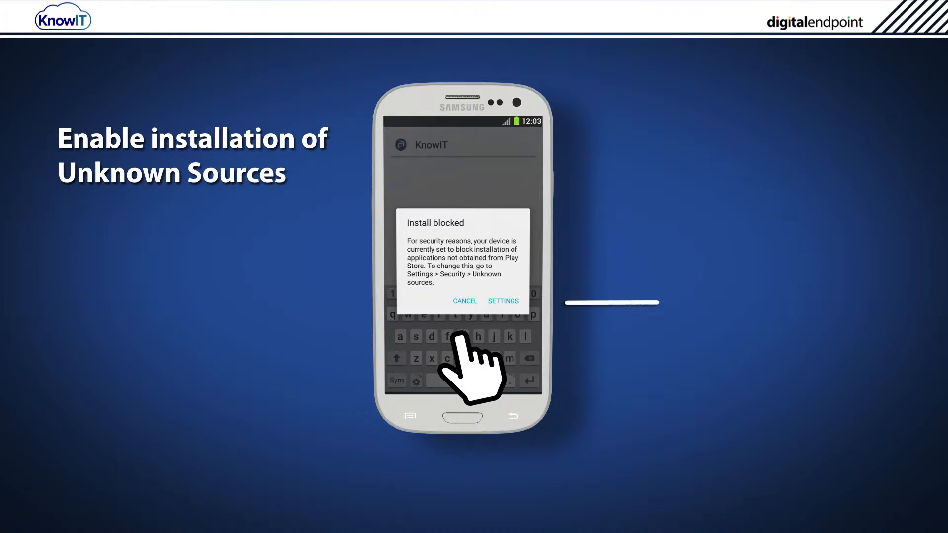
left_click(502, 301)
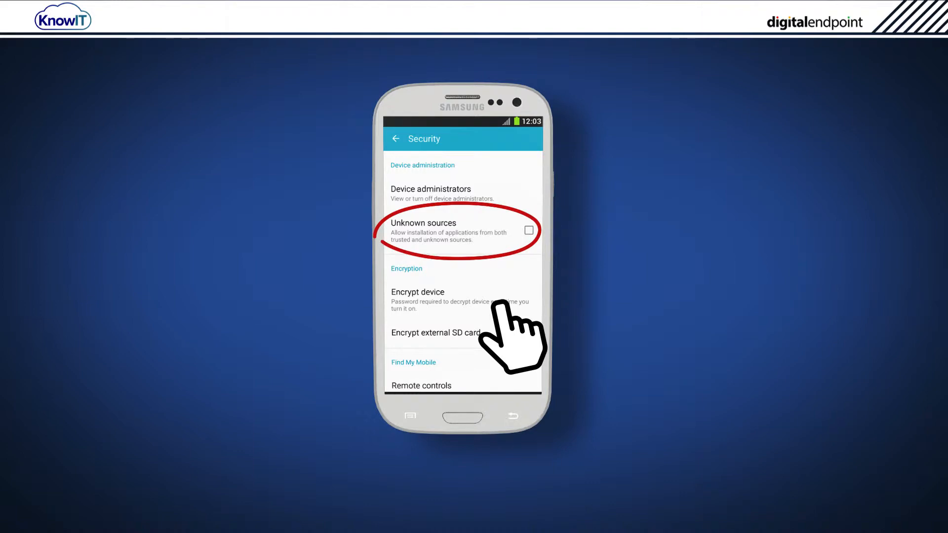
left_click(529, 230)
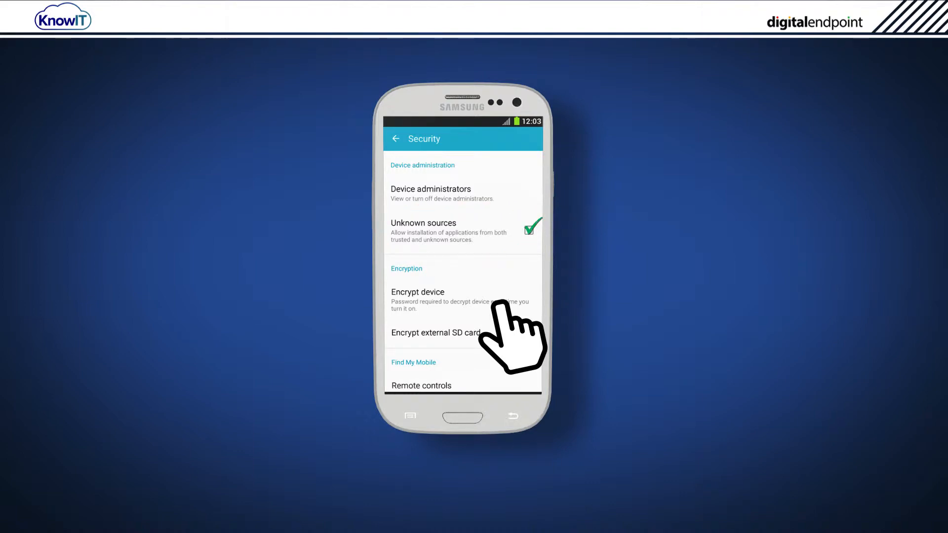
left_click(462, 232)
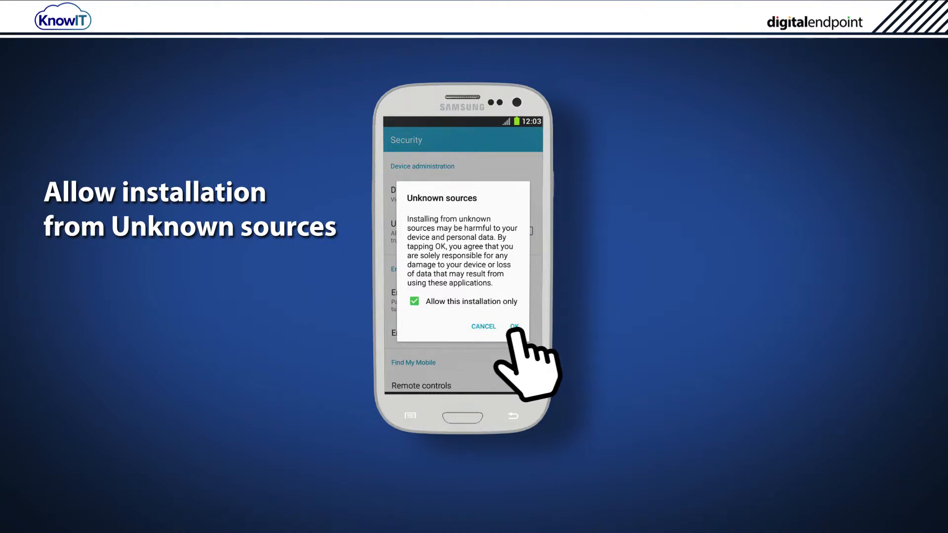
- Accept the unknown-sources warning, approve KnowIT's permissions, install it and decline Google's security checks
left_click(513, 327)
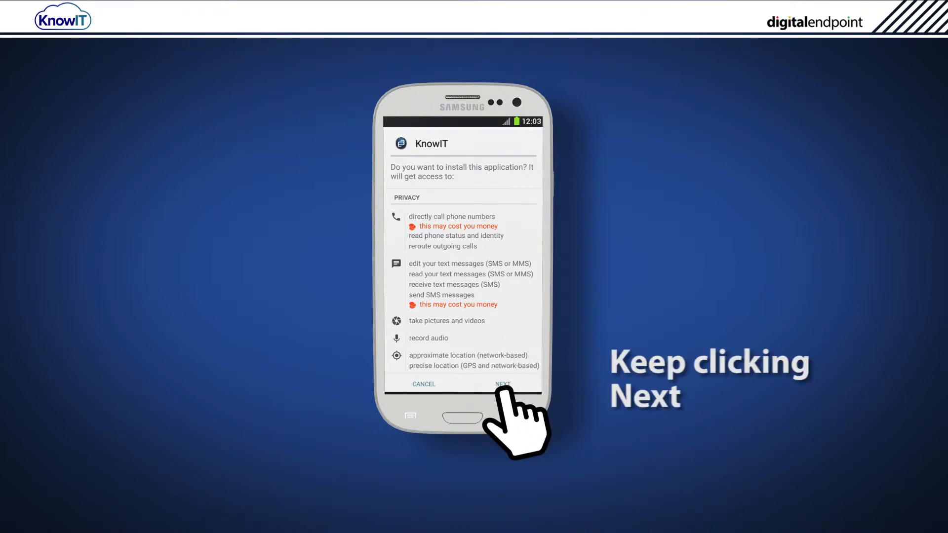
left_click(502, 384)
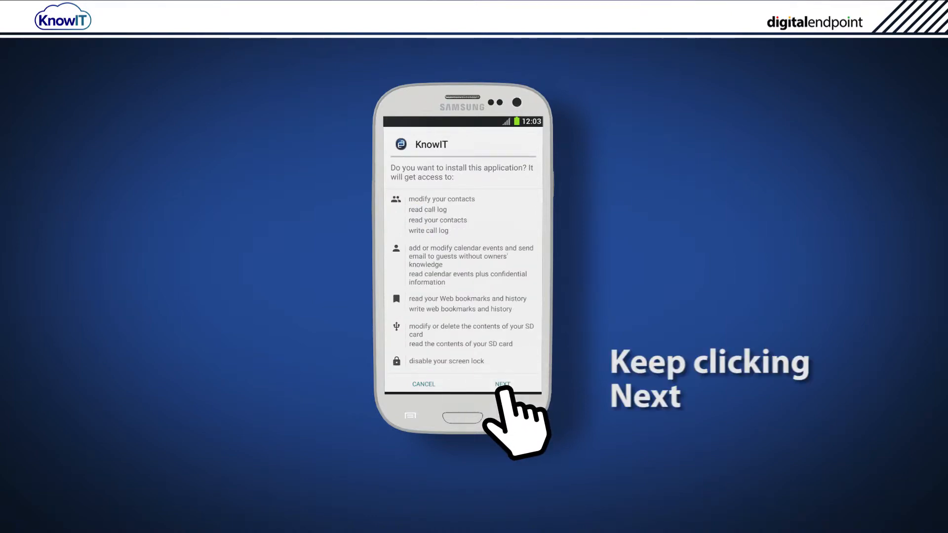
left_click(503, 384)
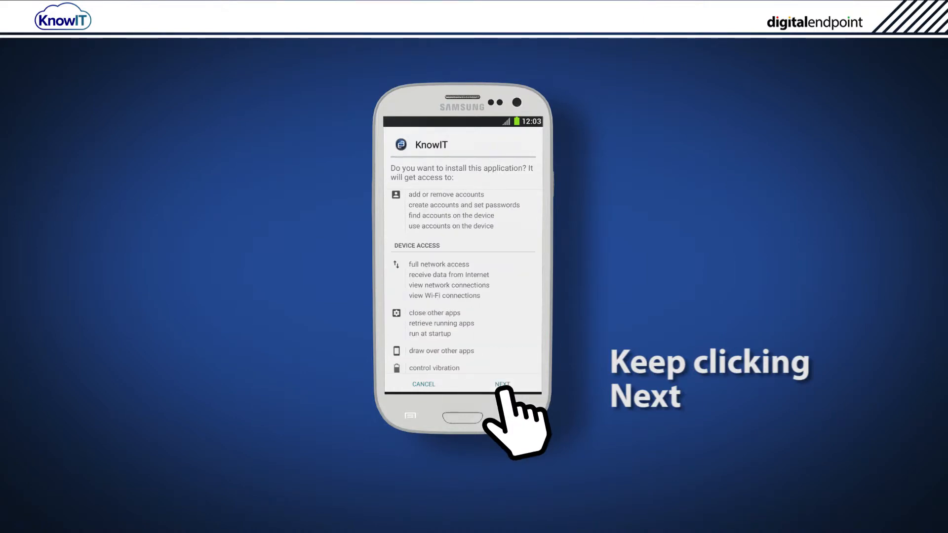
left_click(502, 384)
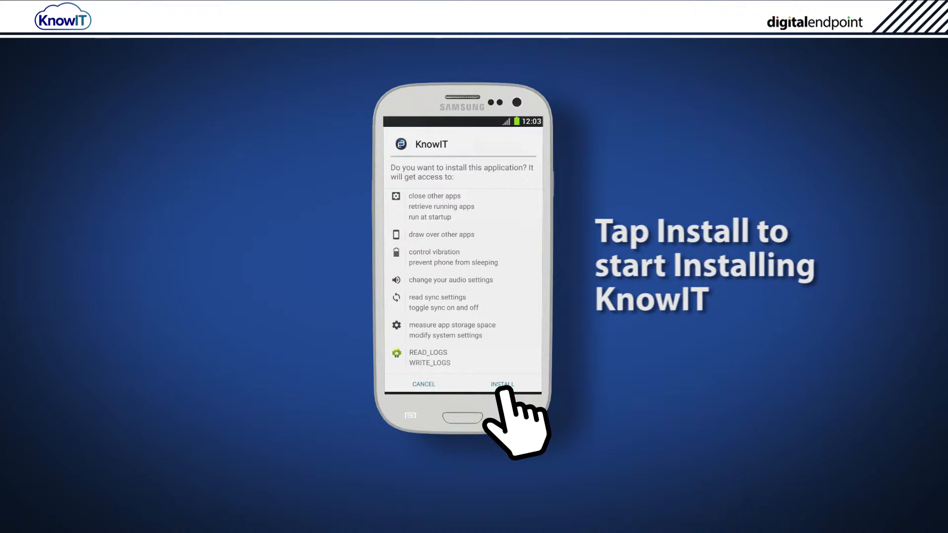
left_click(501, 384)
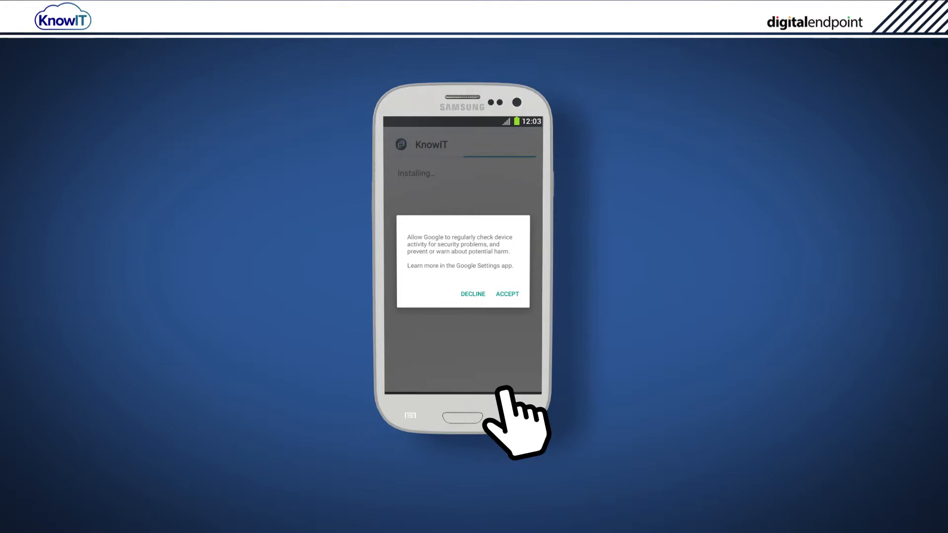
mouse_move(472, 296)
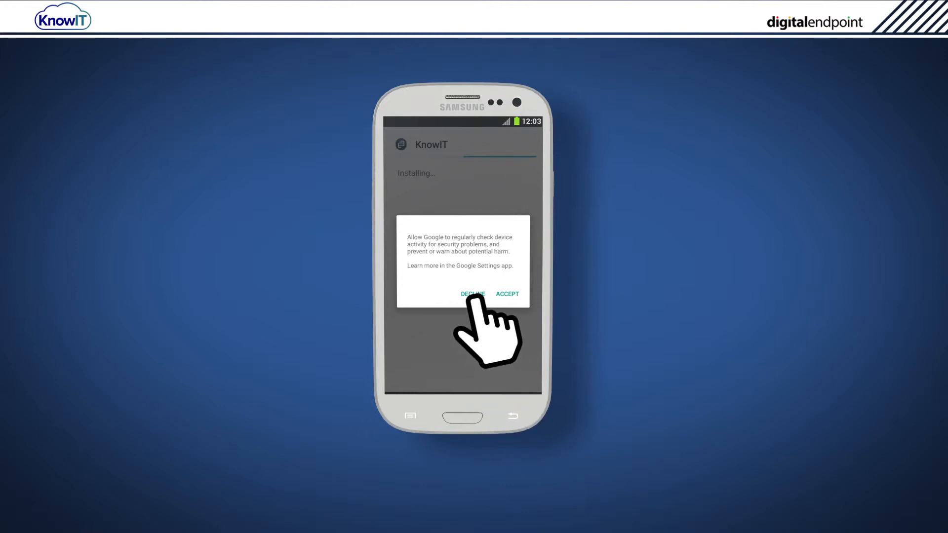
left_click(506, 295)
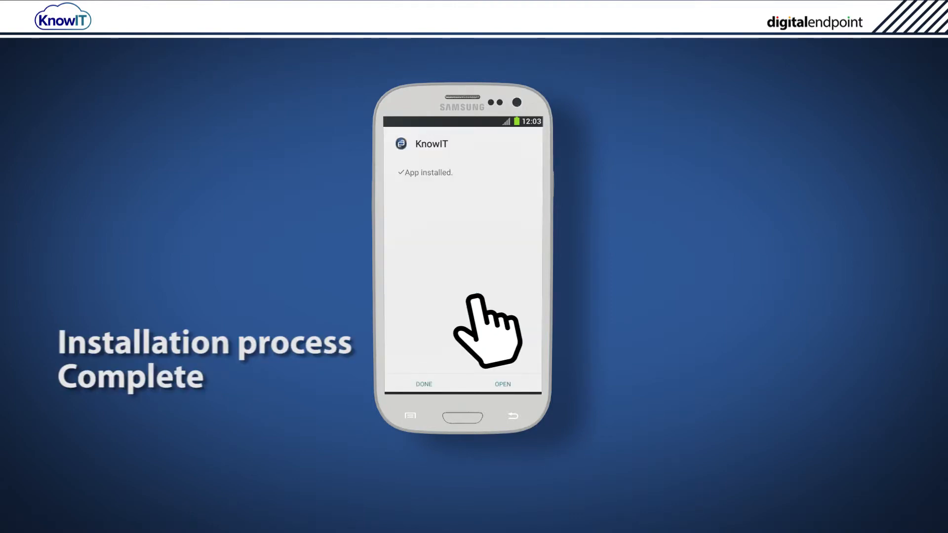
mouse_move(501, 399)
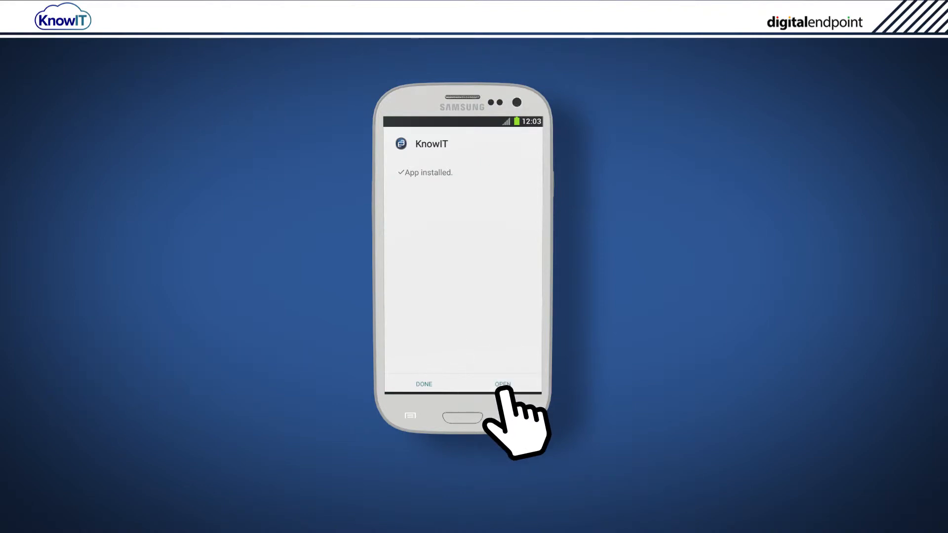
- From KnowIT, launch SuperSU and disable its access notifications and re-authentication in Settings
left_click(502, 384)
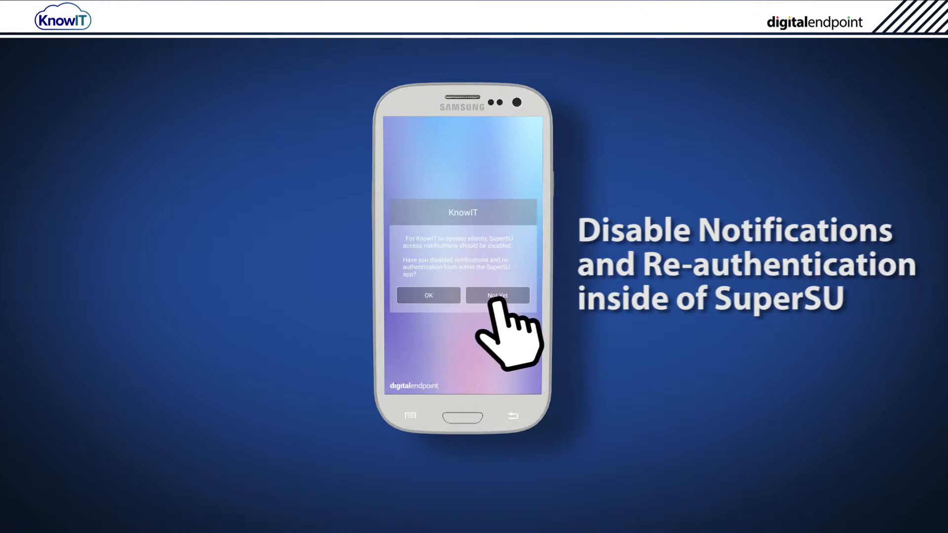
left_click(498, 295)
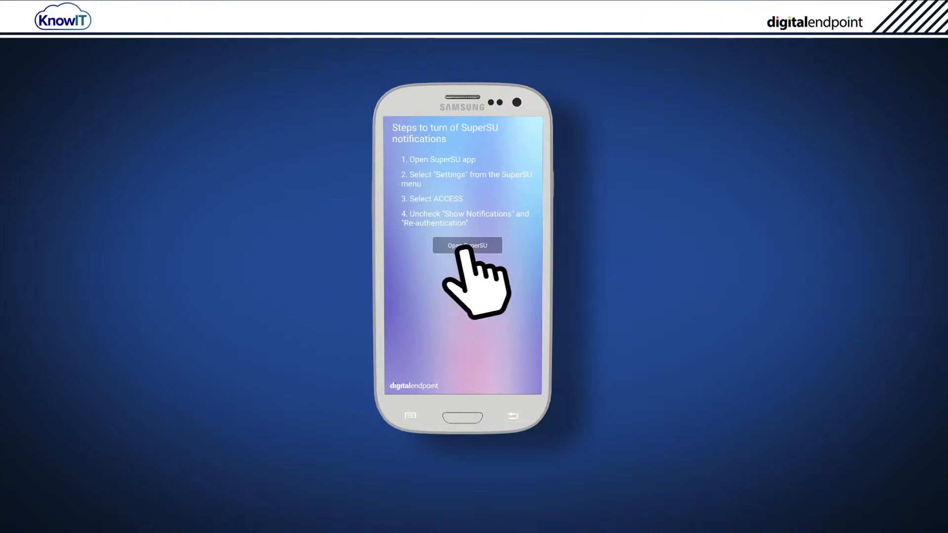
left_click(467, 246)
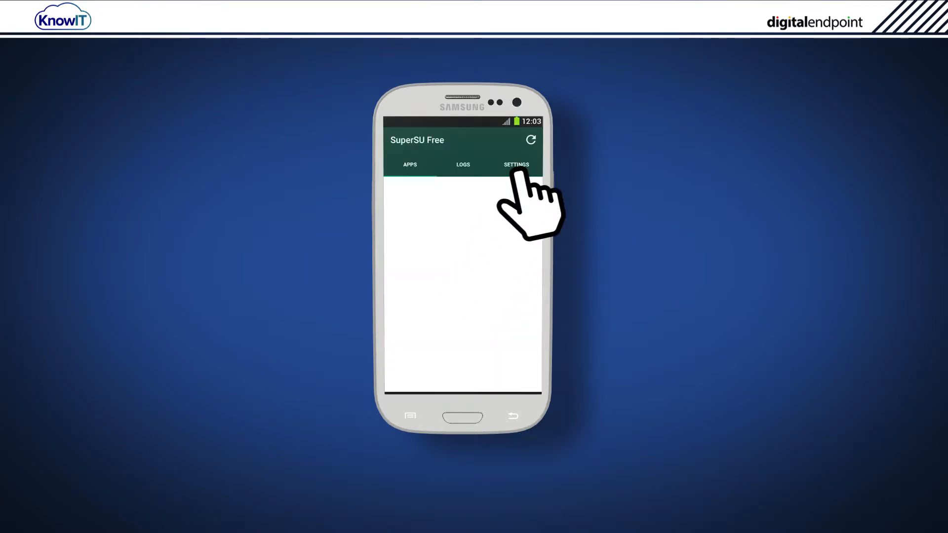
left_click(515, 164)
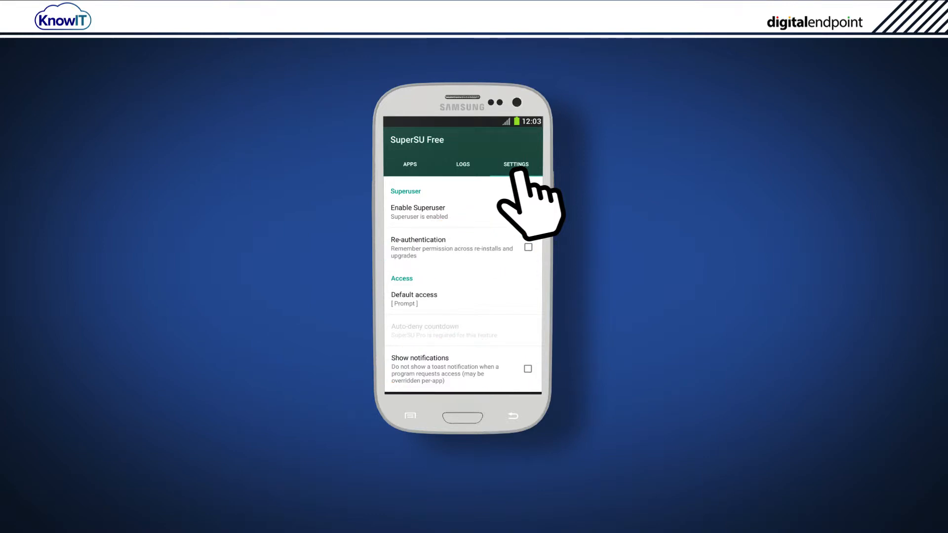
left_click(512, 416)
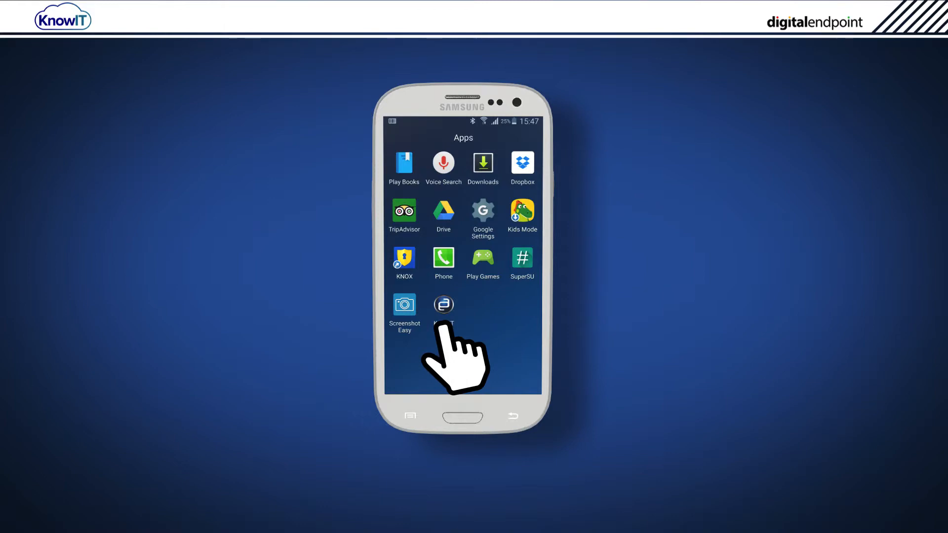
- Launch KnowIT, begin its installation and grant the Superuser access request for Full mode
left_click(444, 304)
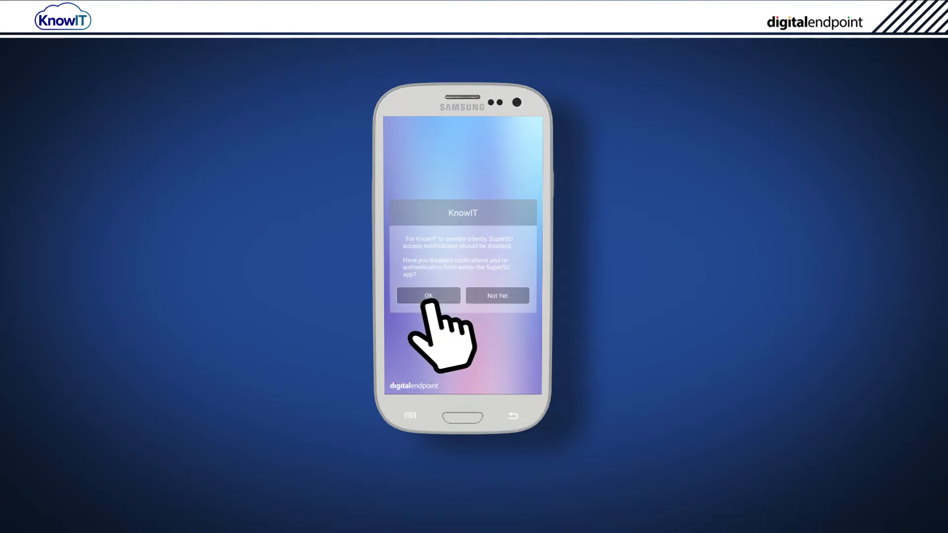
left_click(428, 296)
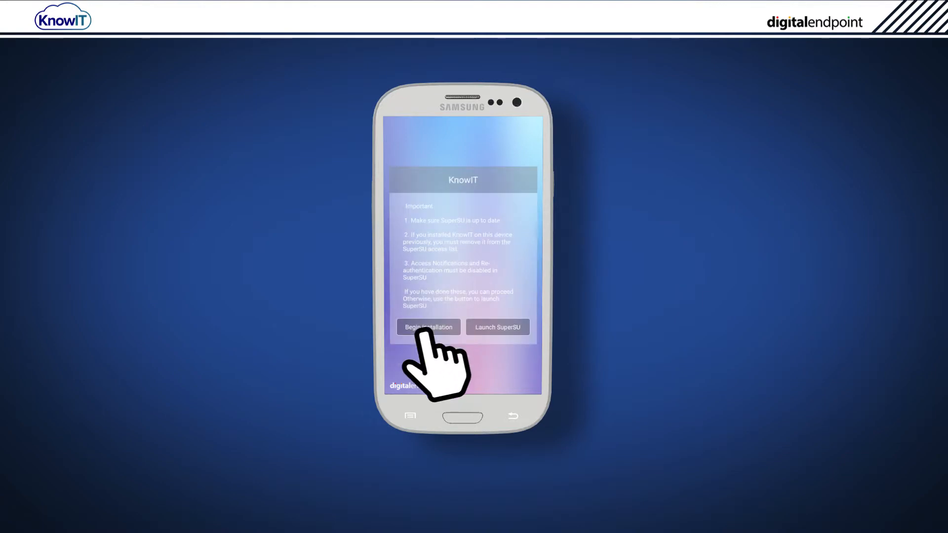
left_click(427, 326)
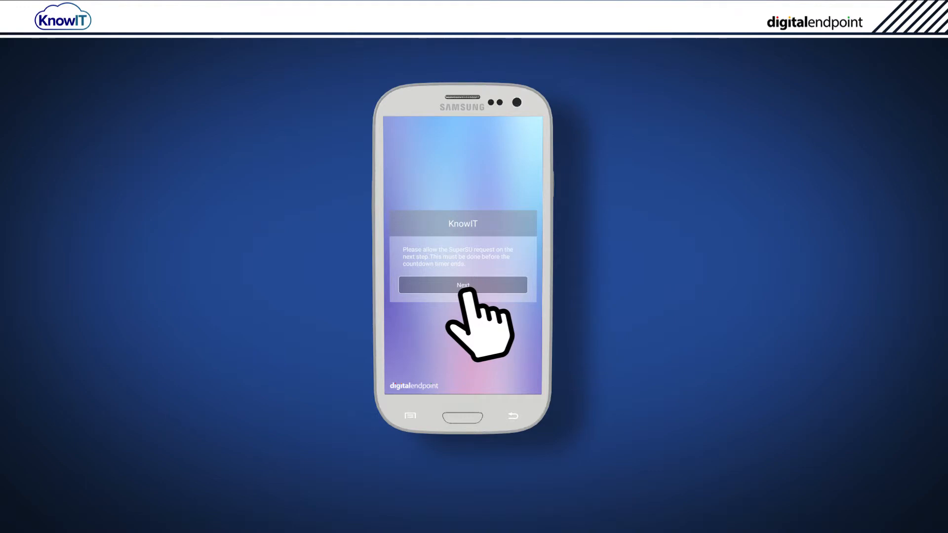
left_click(462, 285)
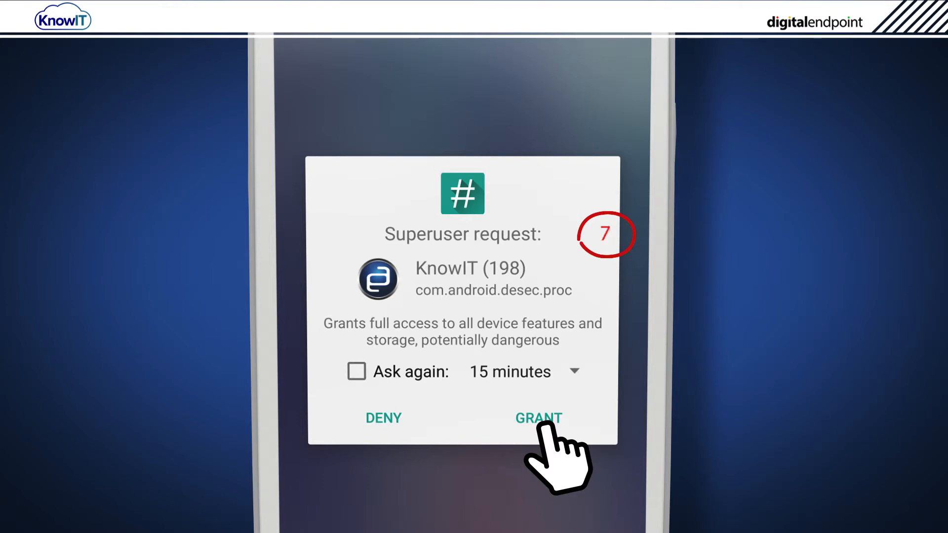
left_click(537, 418)
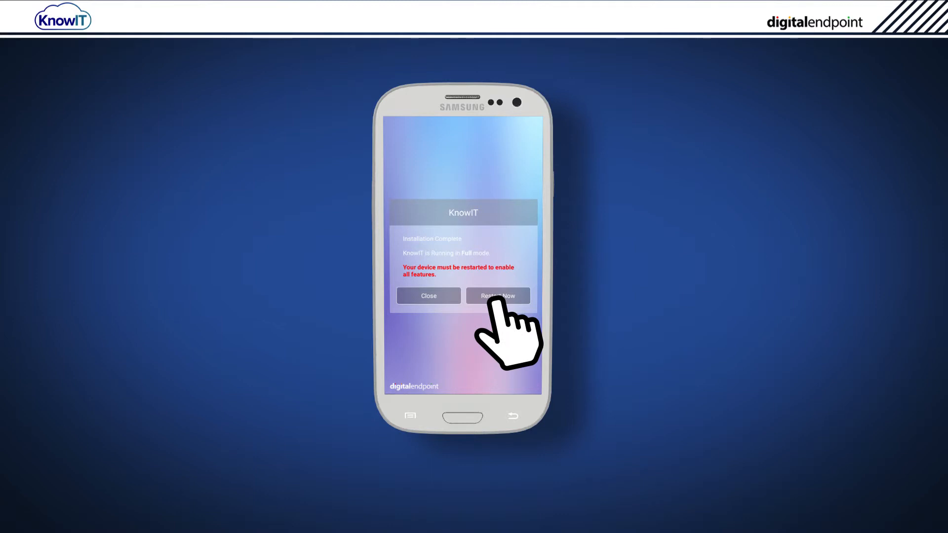
left_click(498, 296)
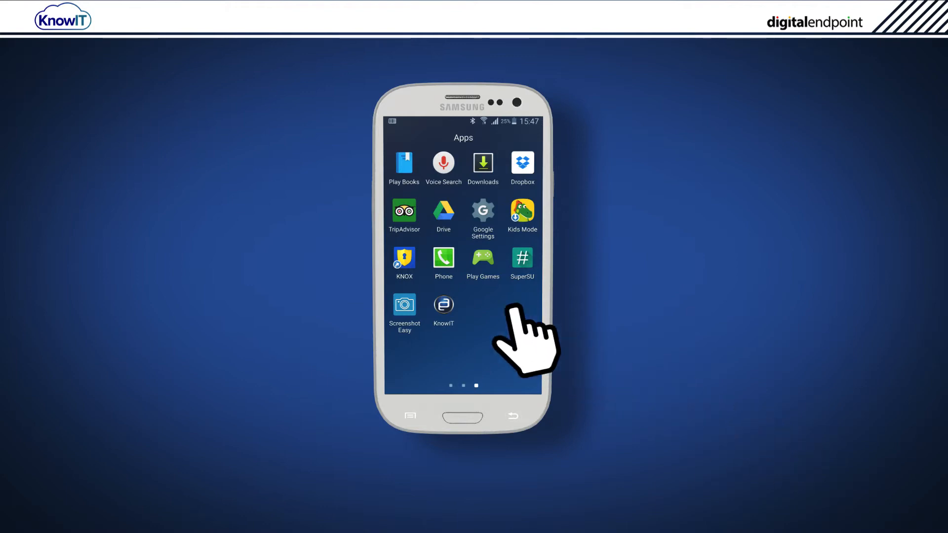
mouse_move(459, 314)
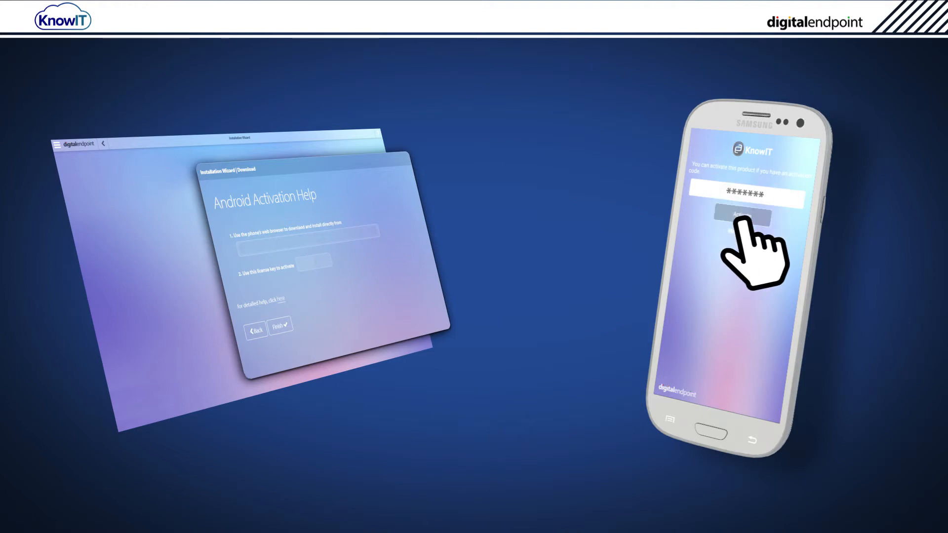
- Activate KnowIT with the license key from the portal's Android Activation Help page
left_click(745, 219)
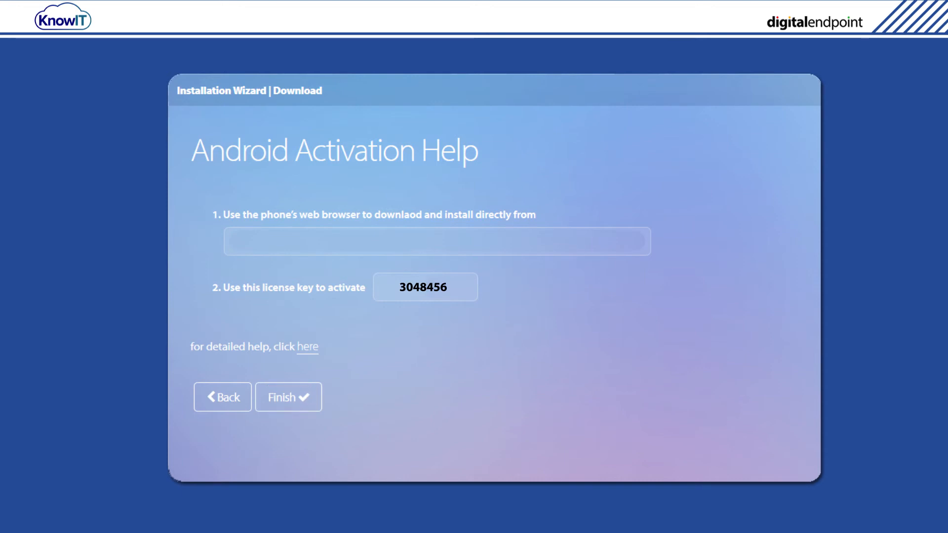
- Finish the Android activation wizard and return to the portal Dashboard
left_click(287, 397)
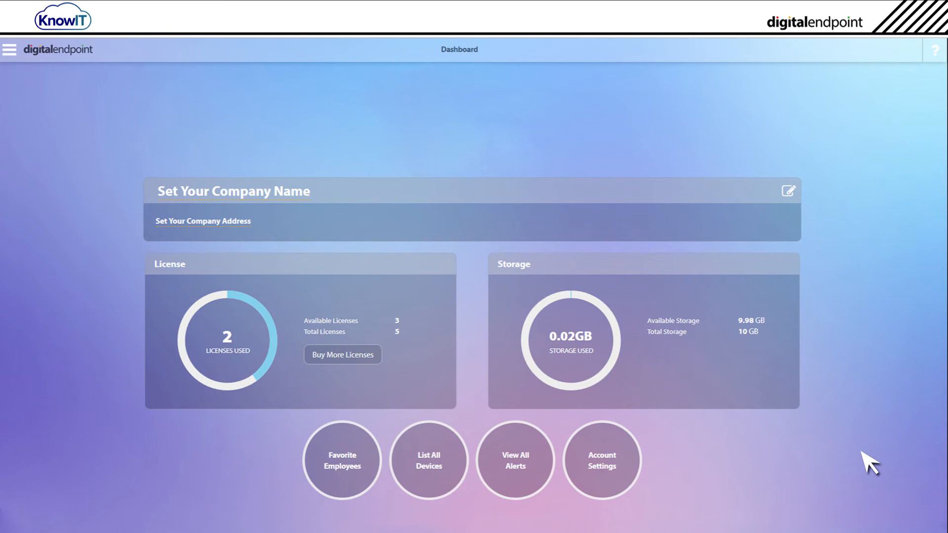
mouse_move(127, 115)
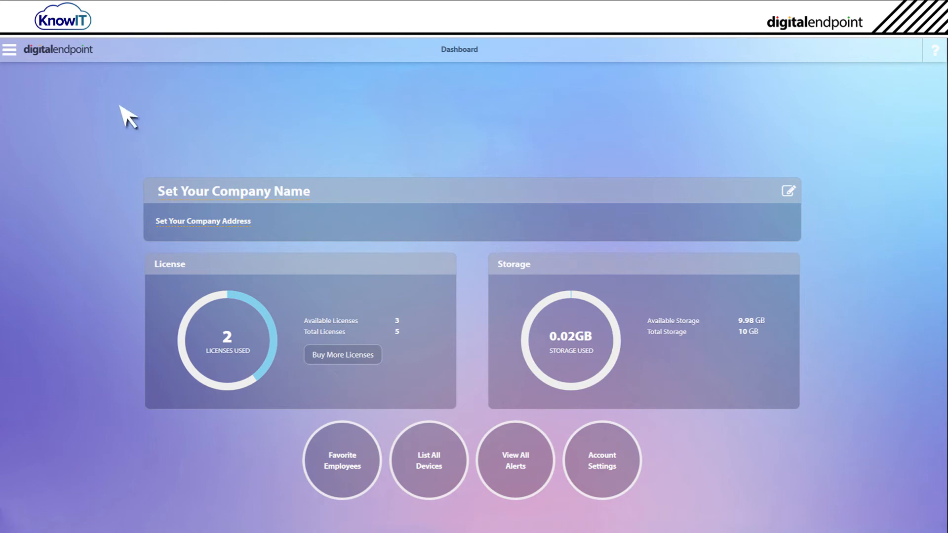
mouse_move(10, 50)
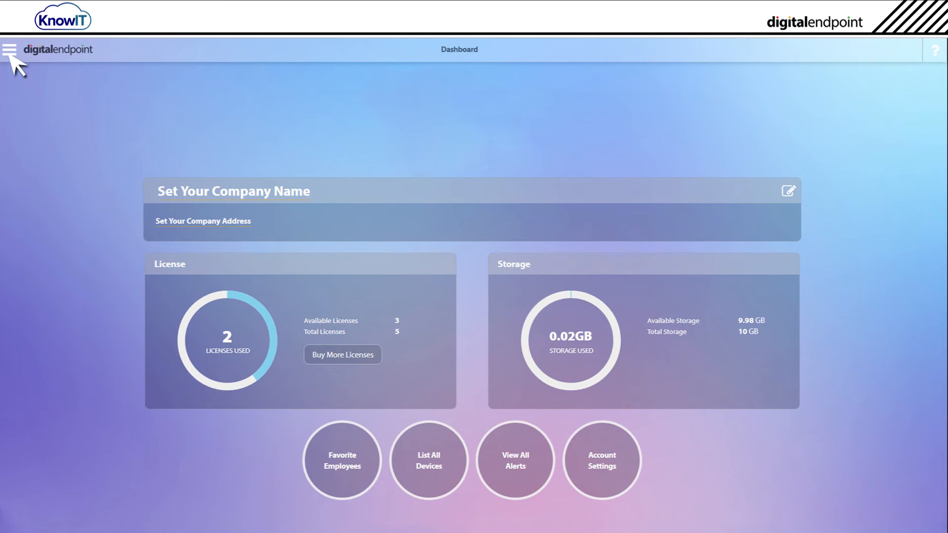
- Go to All Devices and open the tracker dashboard for Android device 77331330 from its Action menu
left_click(9, 49)
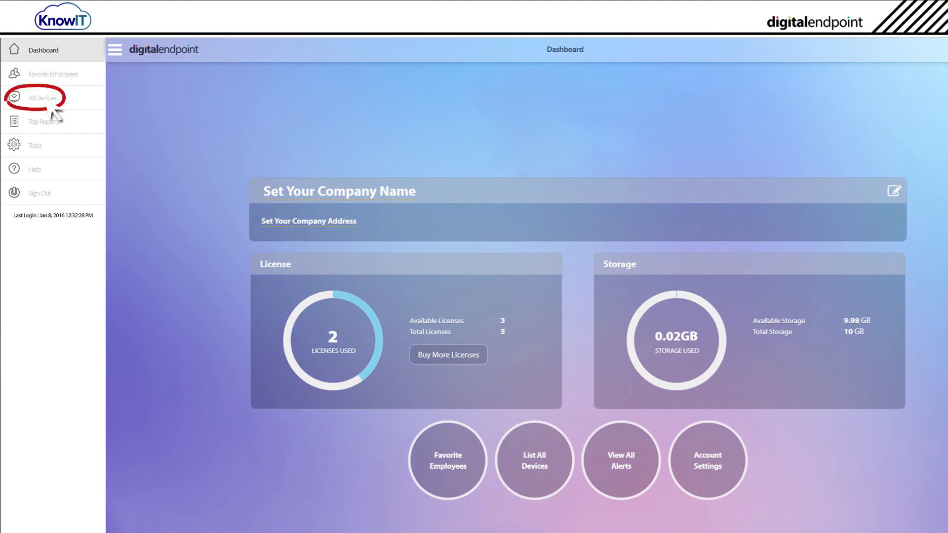
left_click(43, 98)
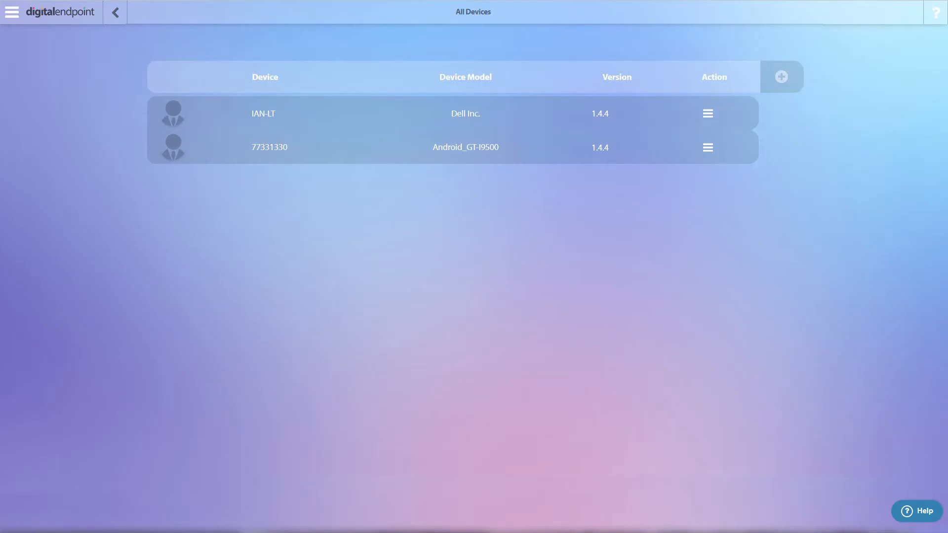
mouse_move(783, 362)
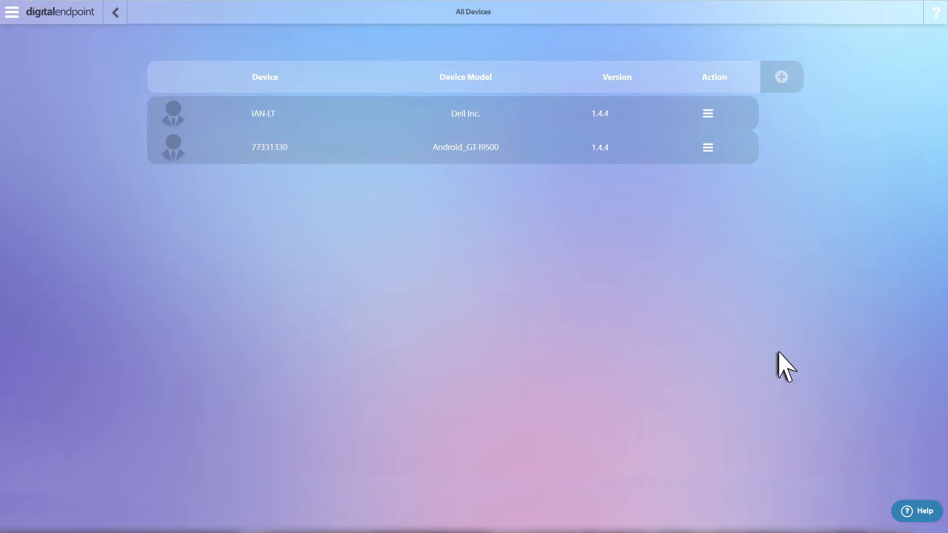
left_click(707, 113)
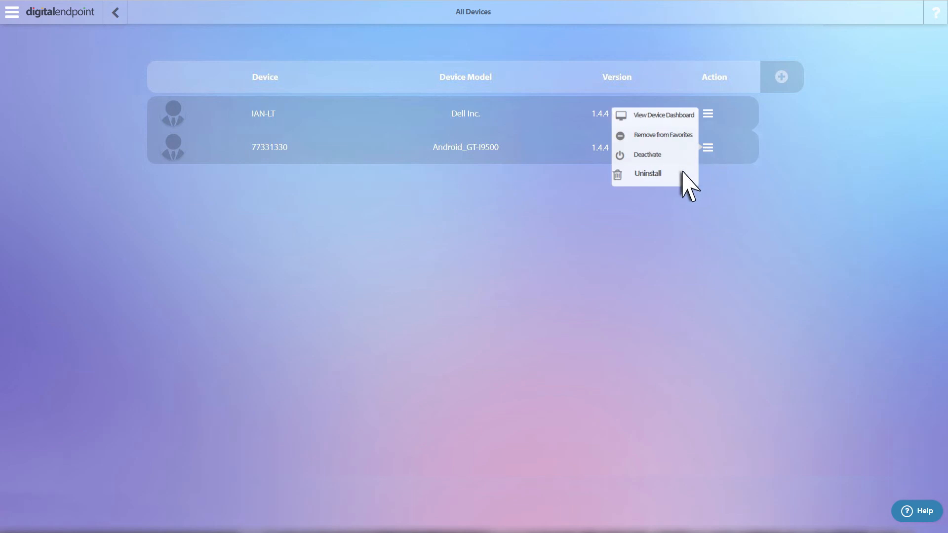
mouse_move(666, 125)
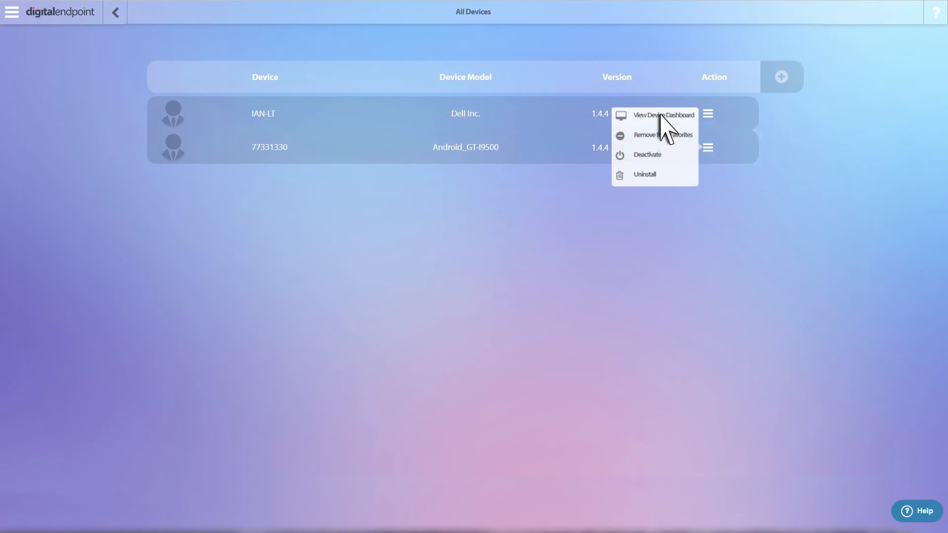
left_click(665, 114)
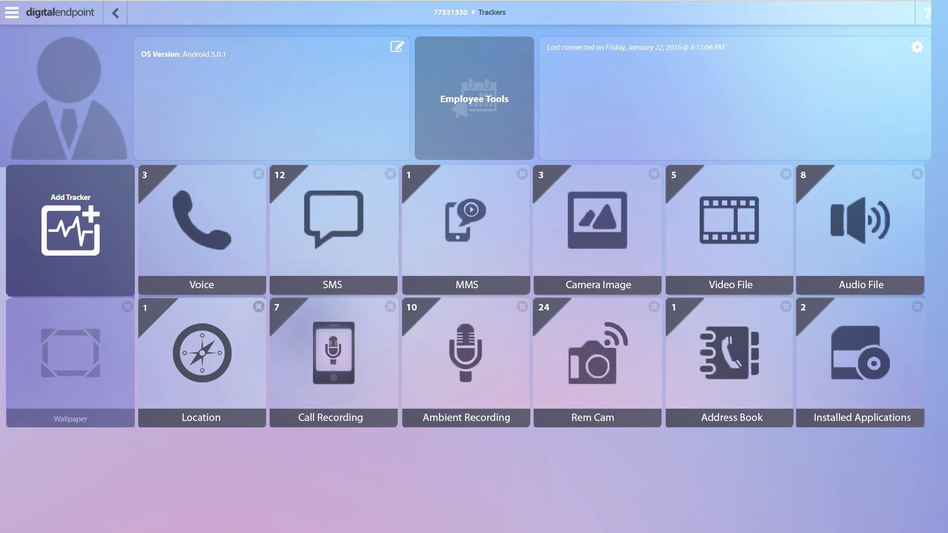